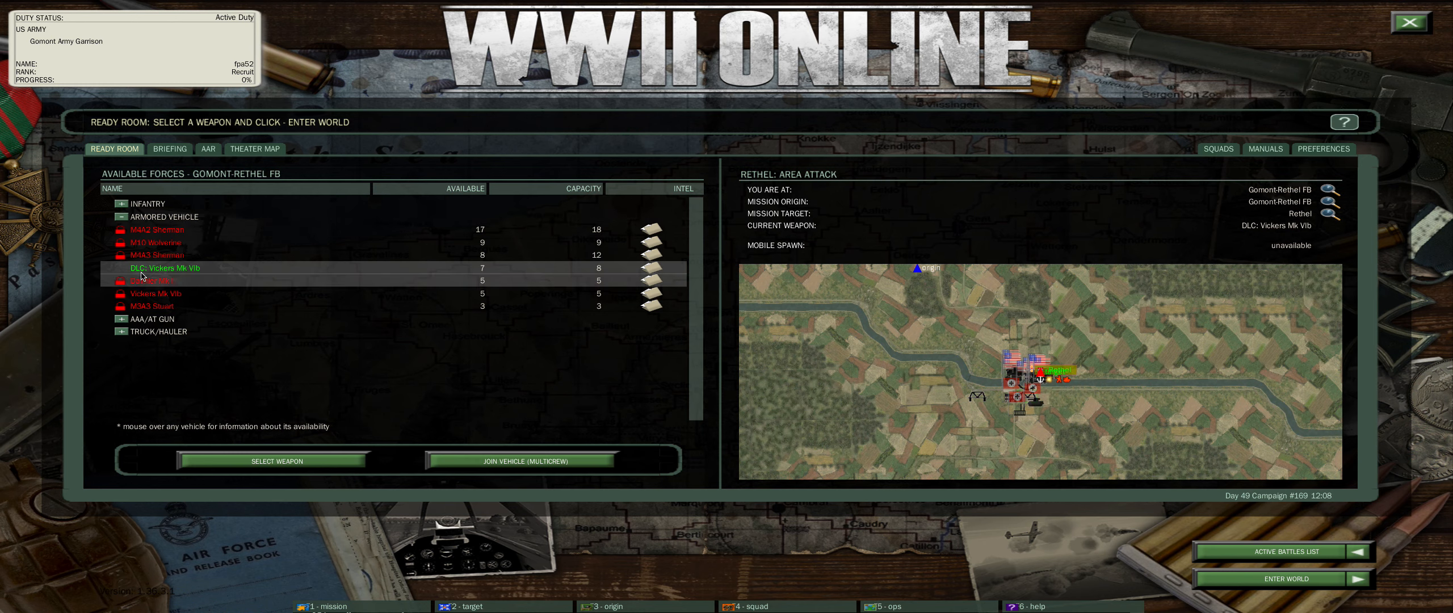
mouse_move(153, 279)
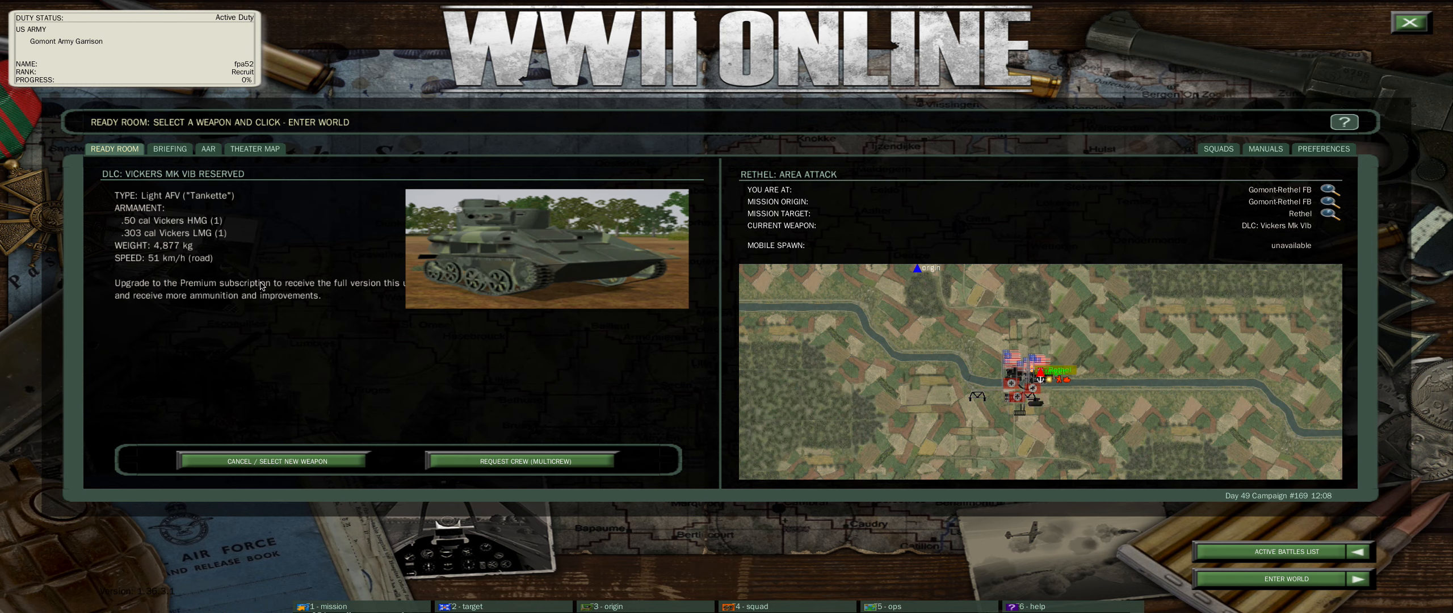
mouse_move(491, 470)
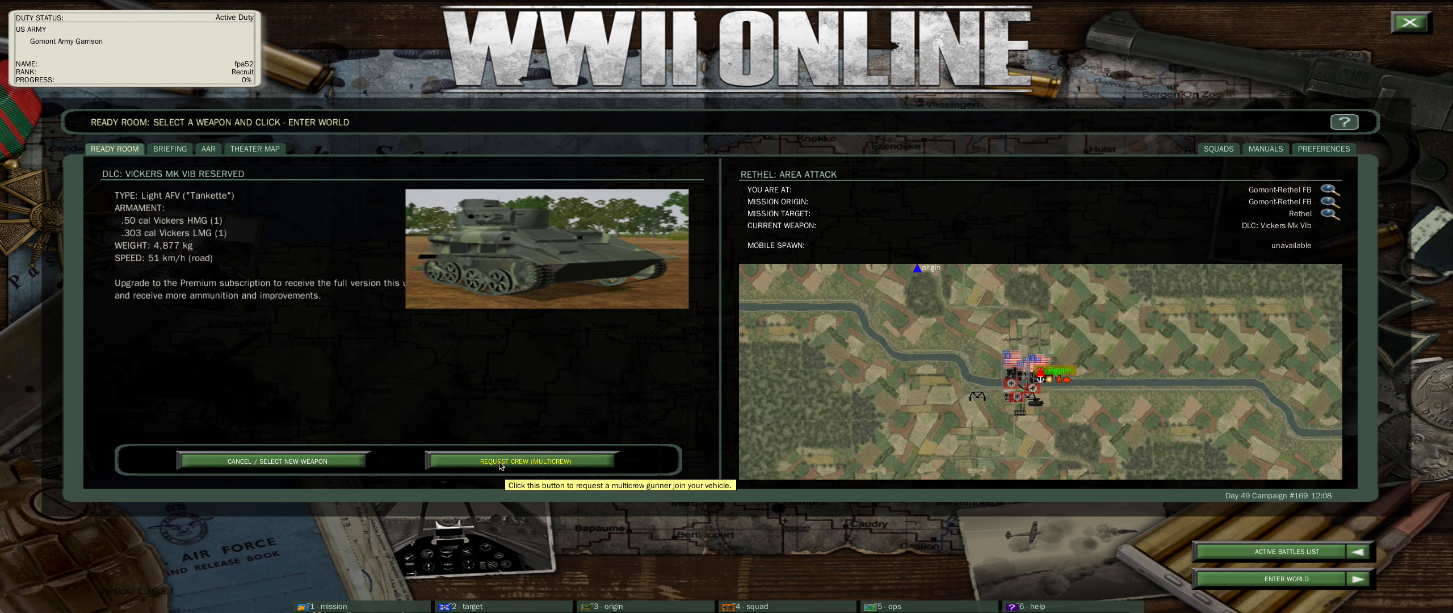
Assign the available crewman as gunner of the Vickers Mk VIb via Multicrew request and enter the world
click(523, 460)
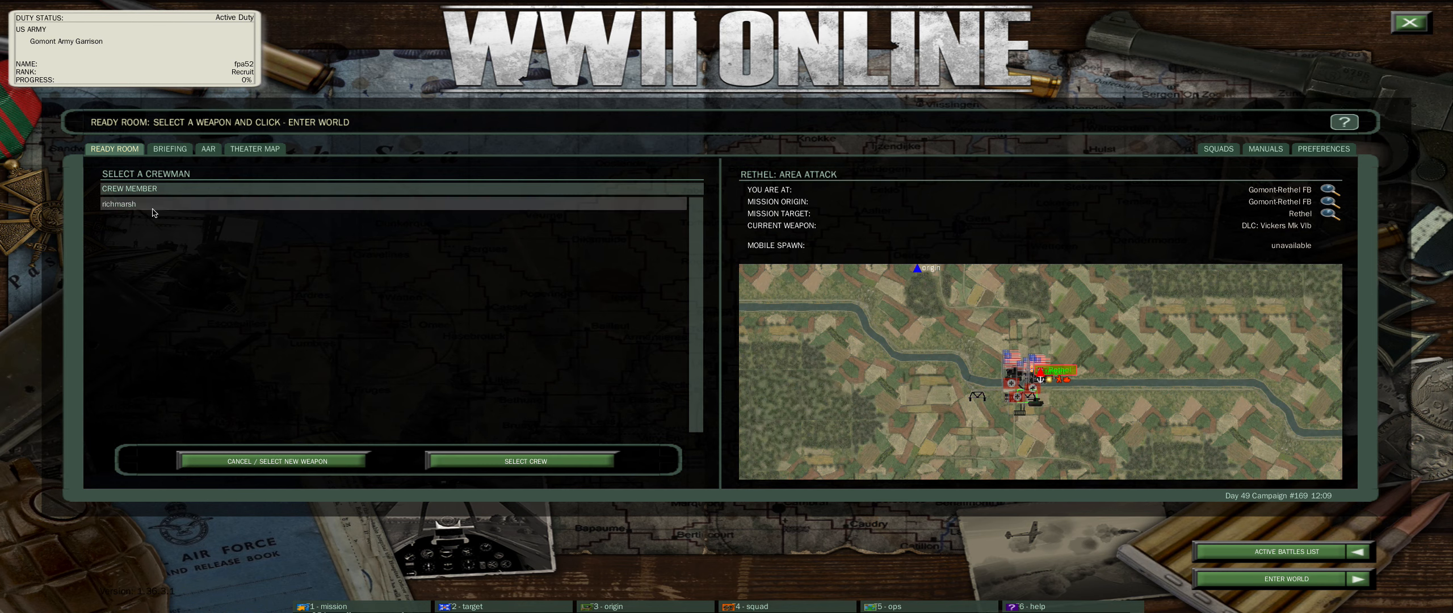
mouse_move(450, 382)
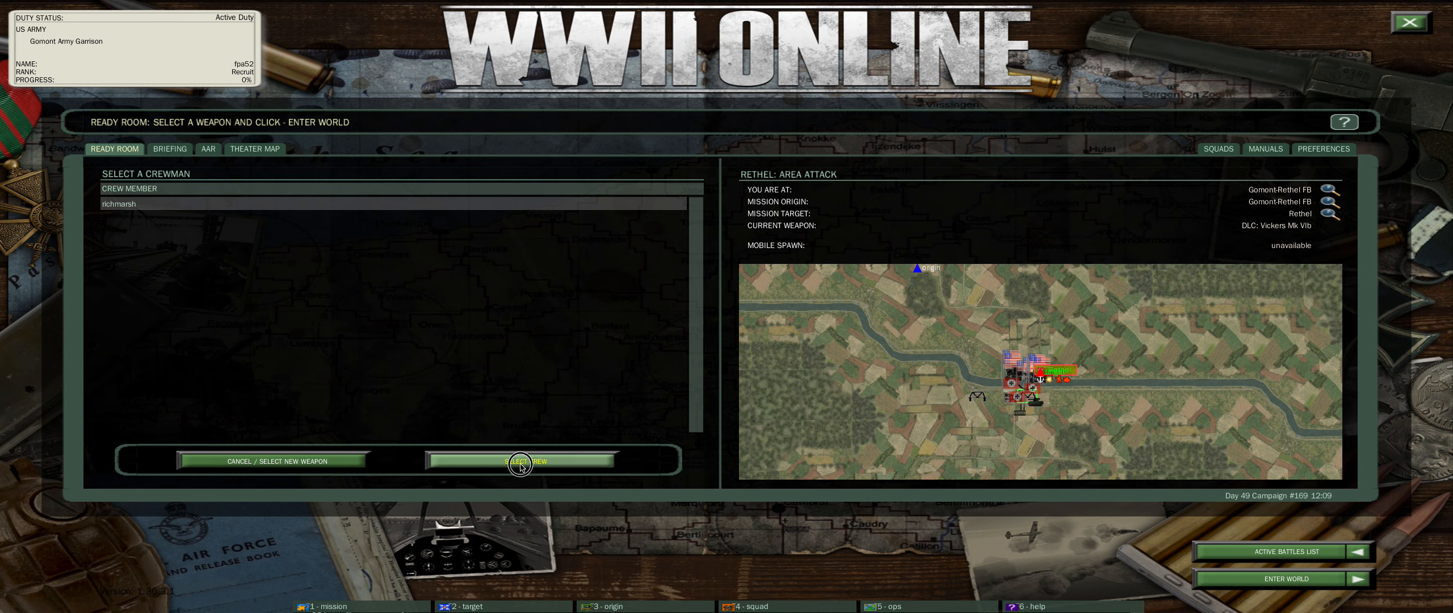
click(520, 460)
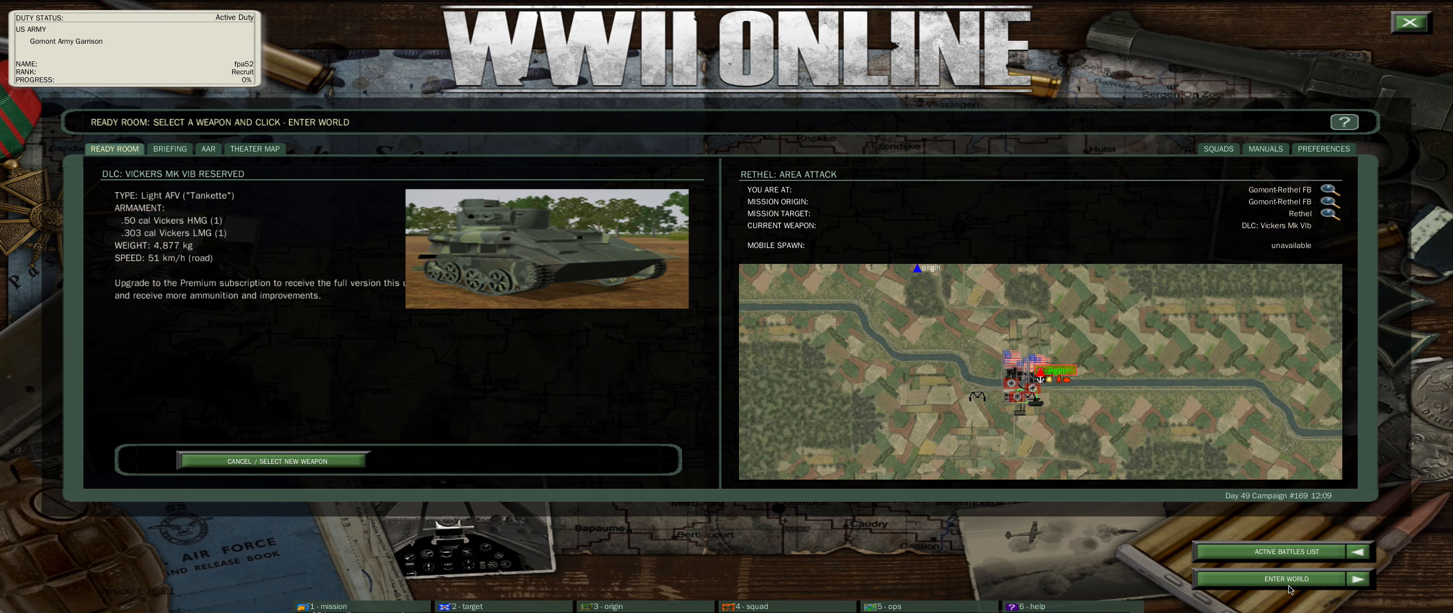
click(1282, 579)
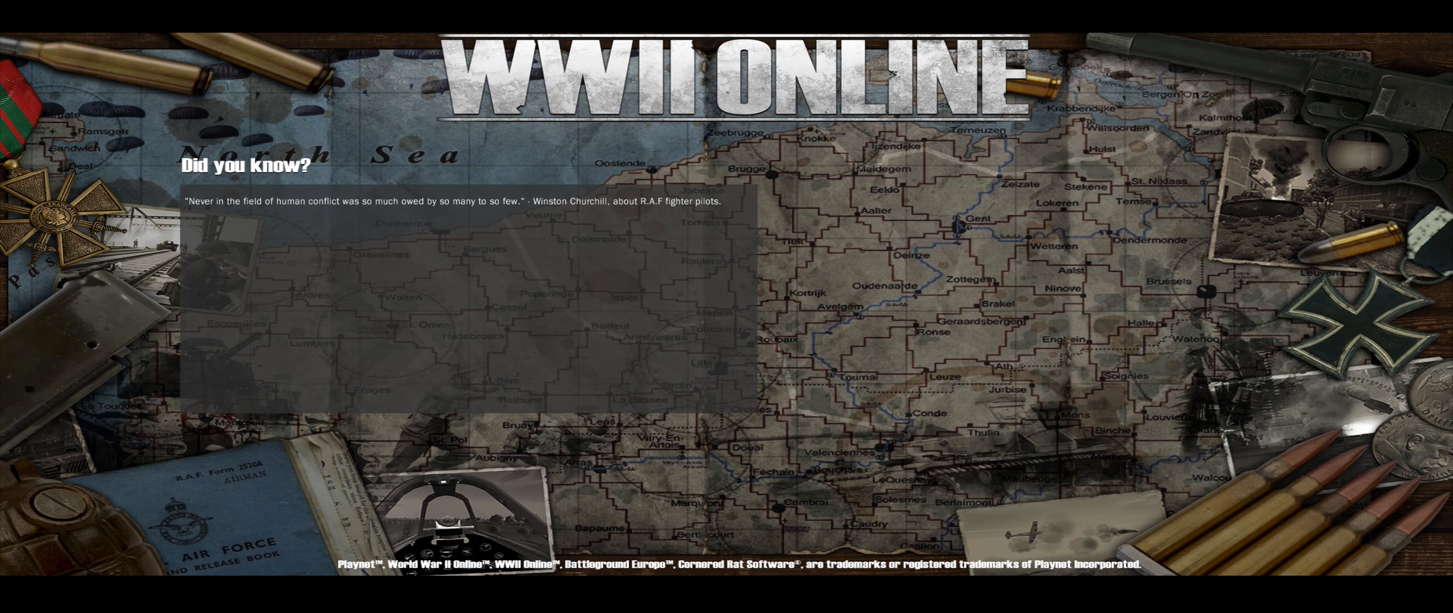